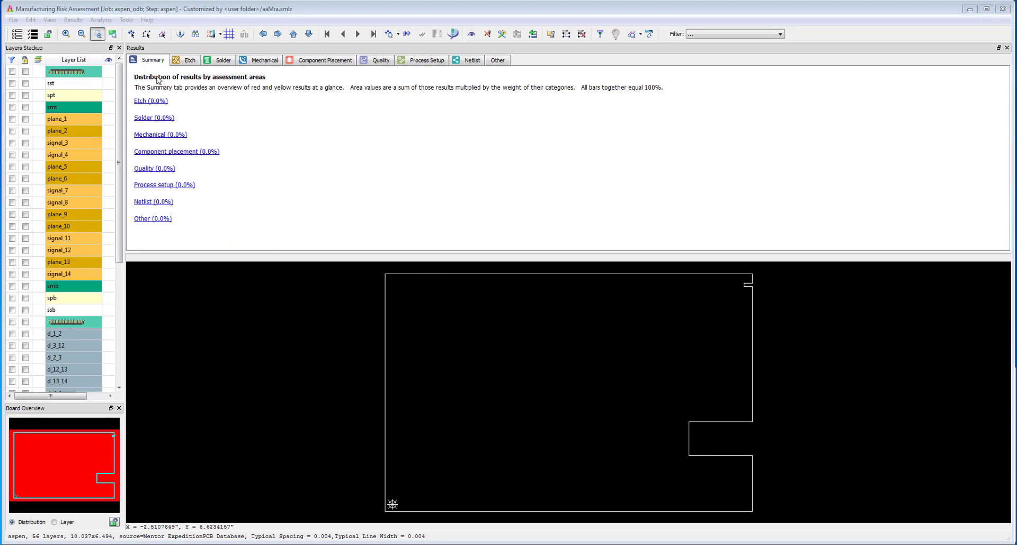
# Open the Analysis Definition Manager from the Tools menu to see the My Classifications factors
pyautogui.click(126, 20)
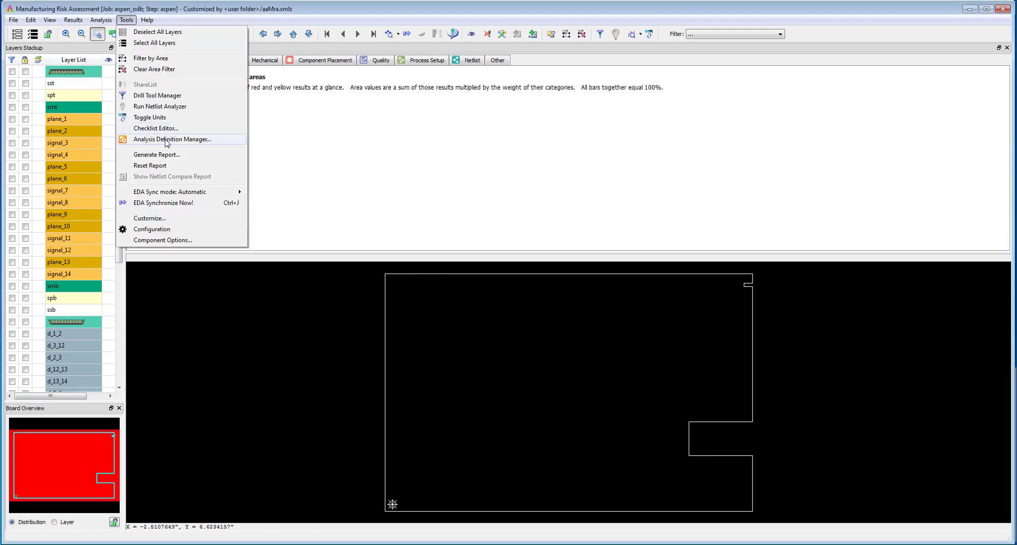
pyautogui.click(172, 139)
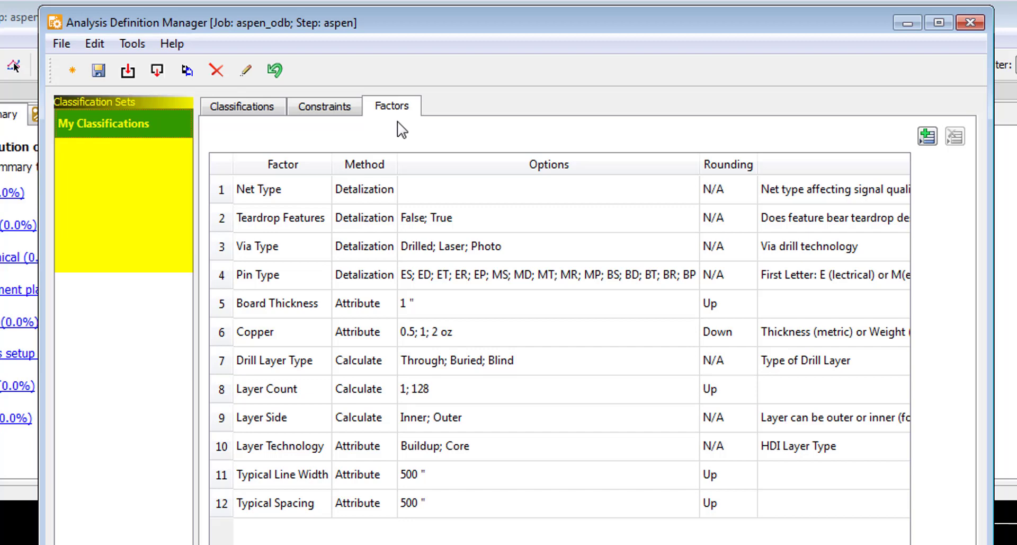
pyautogui.click(391, 106)
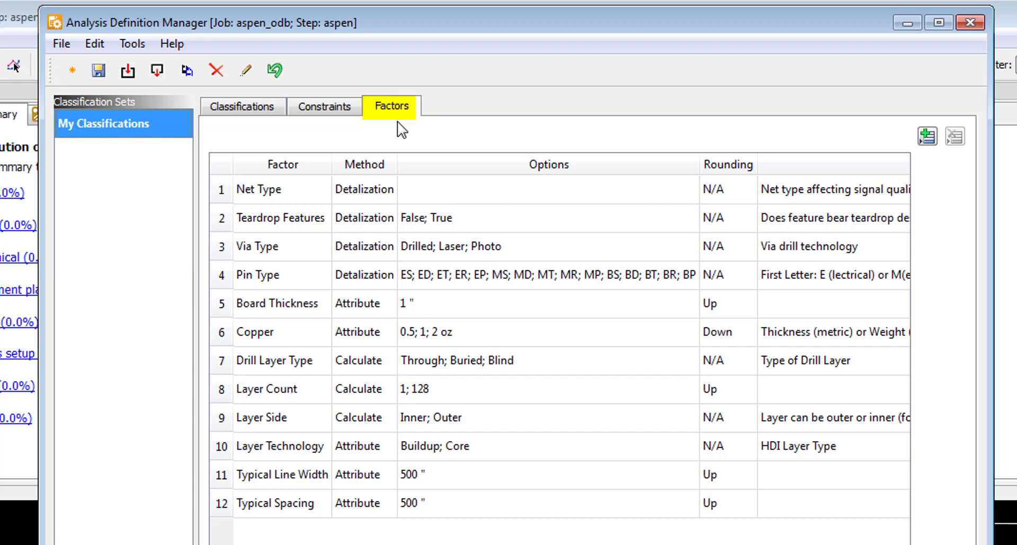
pyautogui.click(390, 106)
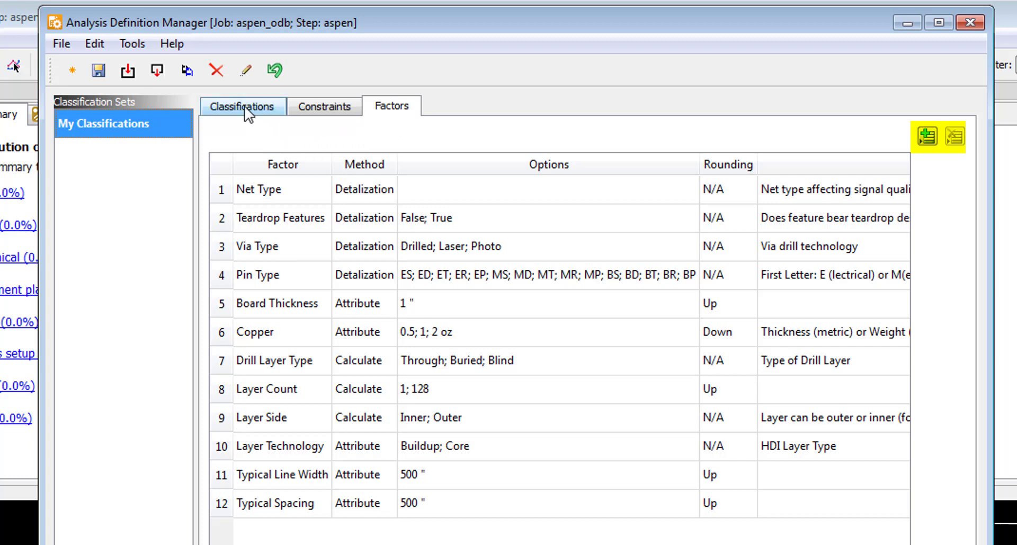
# Test the board on the Classifications tab, matching Advanced for all three factors
pyautogui.click(243, 105)
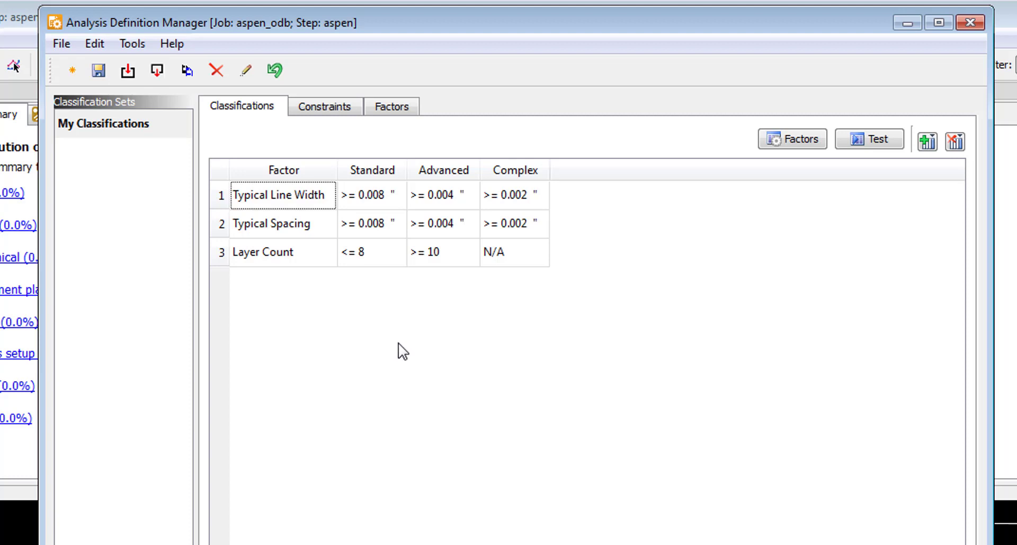
pyautogui.moveTo(816, 206)
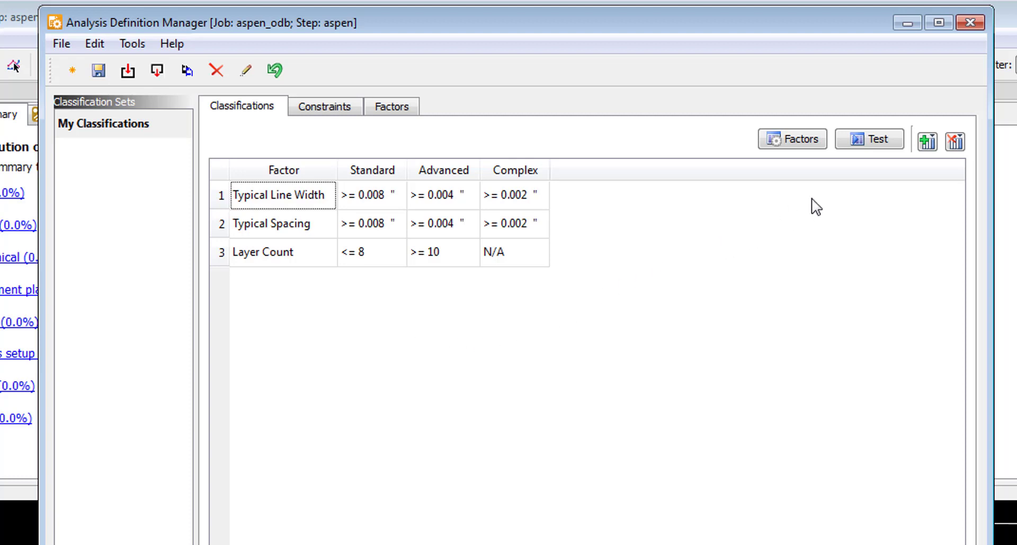
pyautogui.click(870, 138)
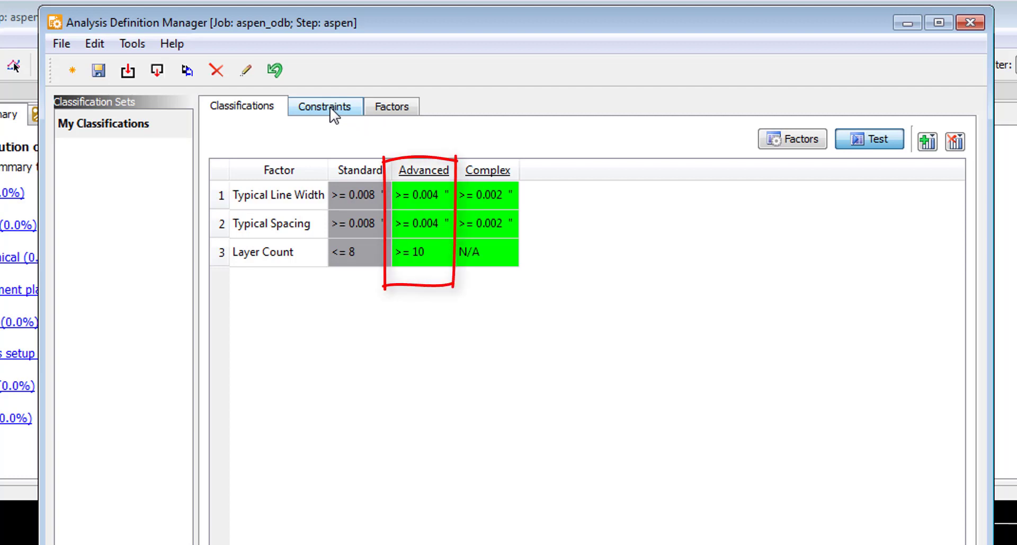
# Show the Constraints tab and expand the Etch group into its spacing, annular ring and width constraints
pyautogui.click(324, 106)
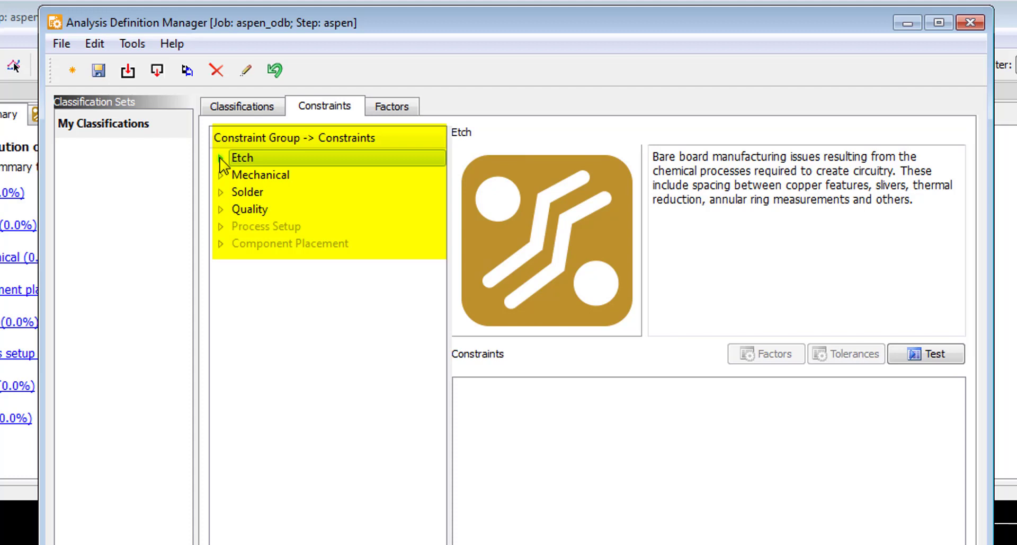
pyautogui.click(259, 158)
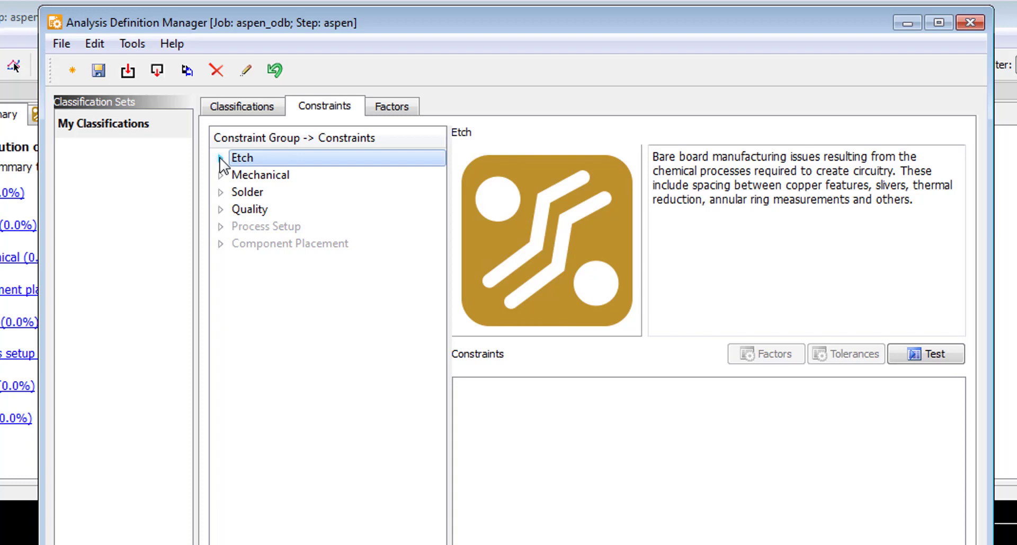
pyautogui.click(220, 158)
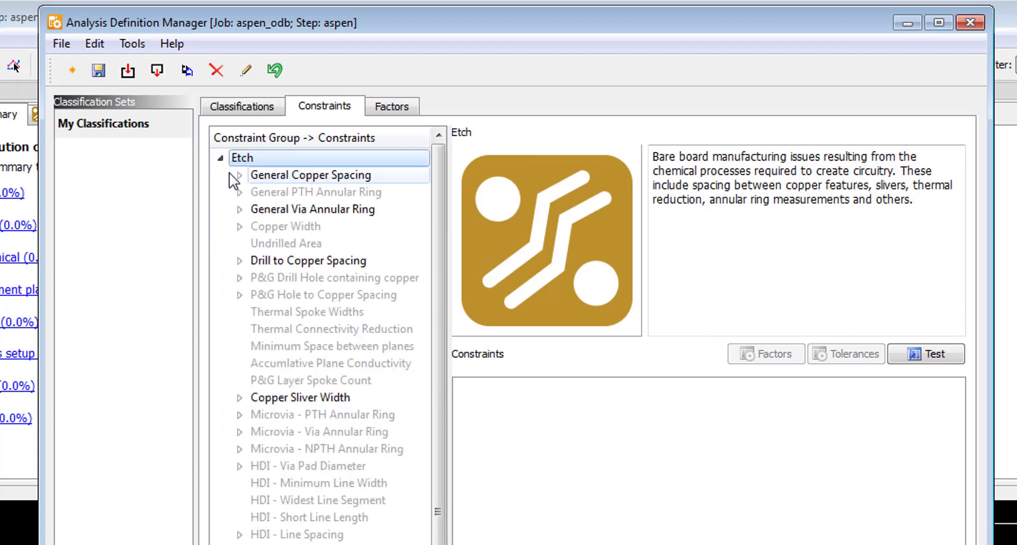
# Expand General Copper Spacing and view the Via to Via Copper Spacing value table
pyautogui.click(239, 175)
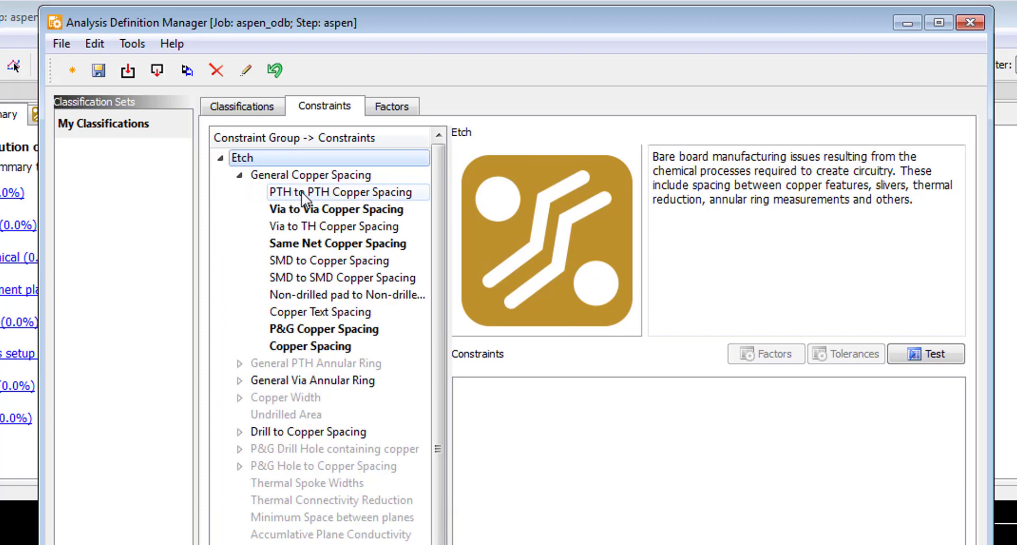
pyautogui.click(311, 175)
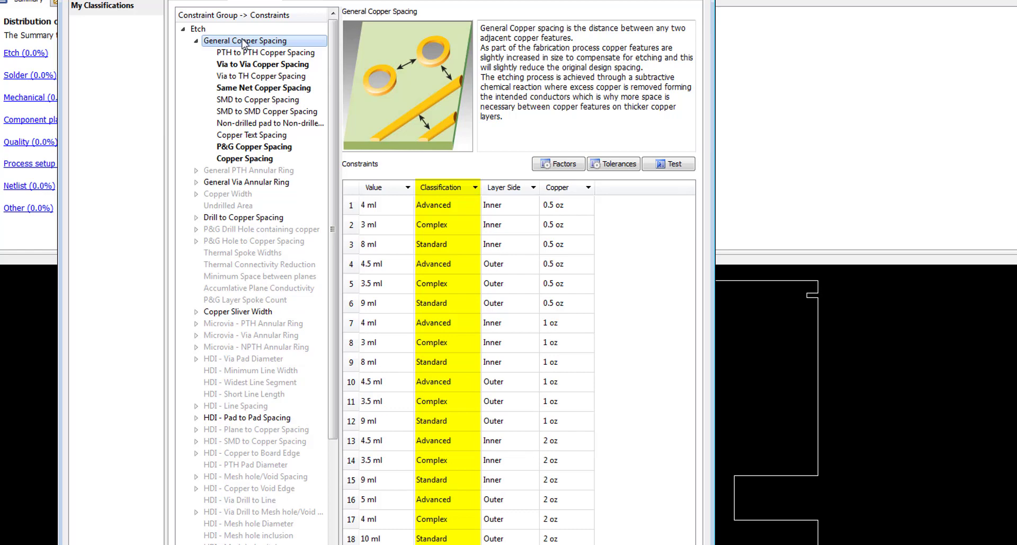
pyautogui.click(263, 63)
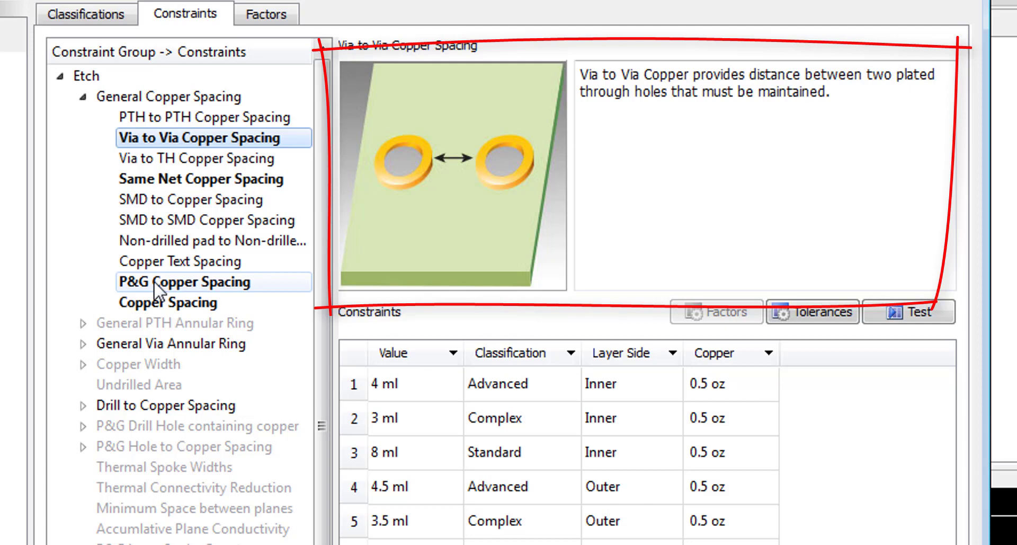
pyautogui.scroll(-3)
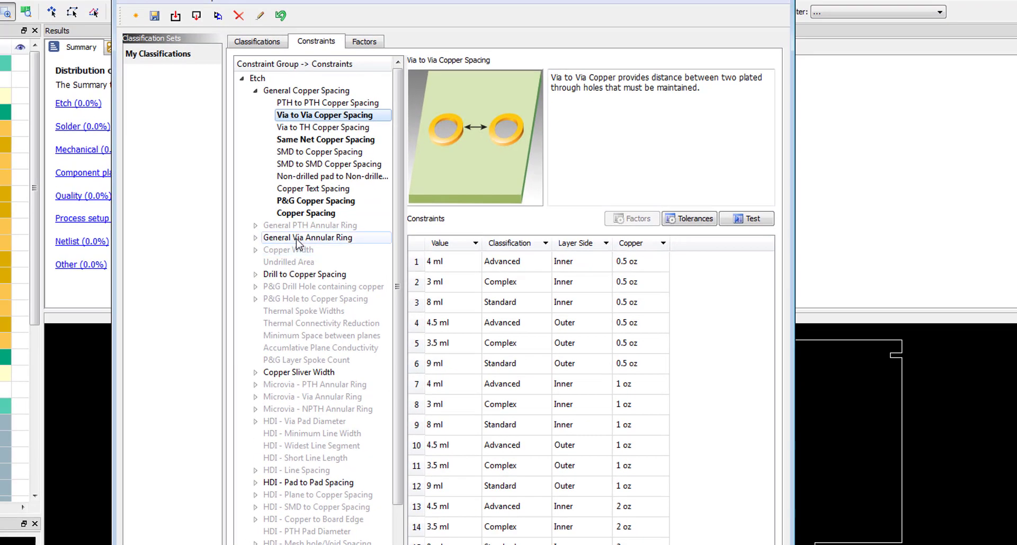
# View General Via Annular Ring, collapse Etch and expand the Mechanical constraints
pyautogui.click(307, 237)
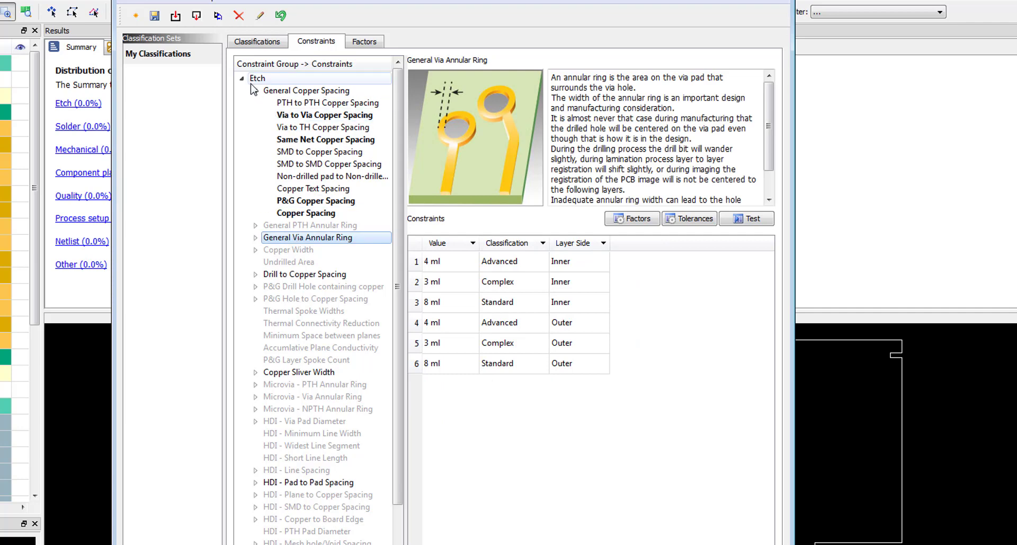
pyautogui.click(242, 78)
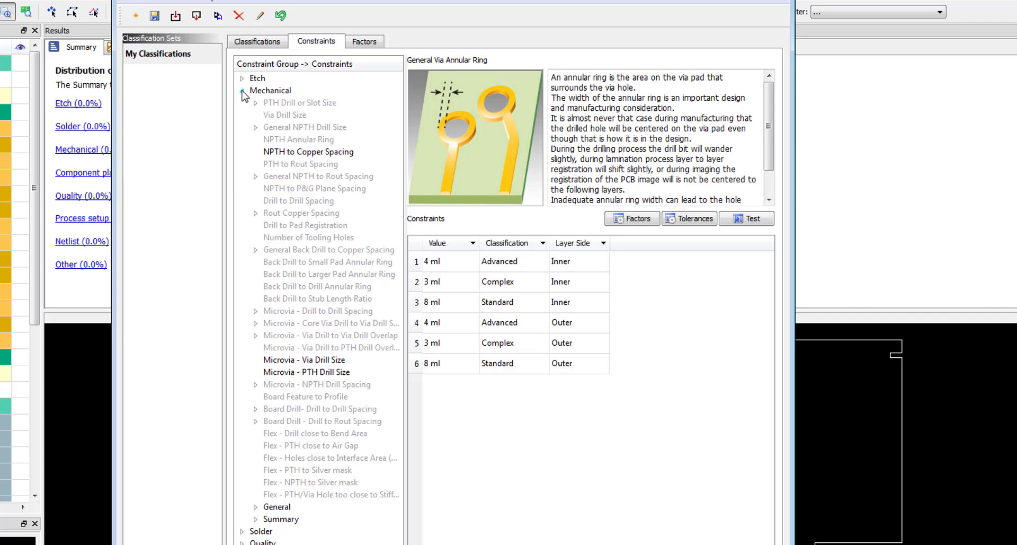
pyautogui.click(243, 102)
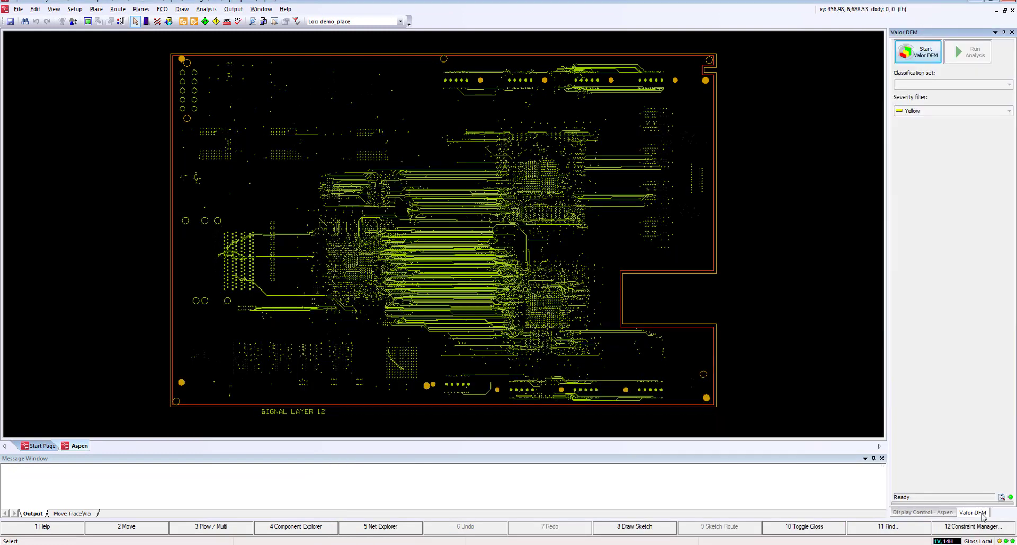
pyautogui.moveTo(896, 260)
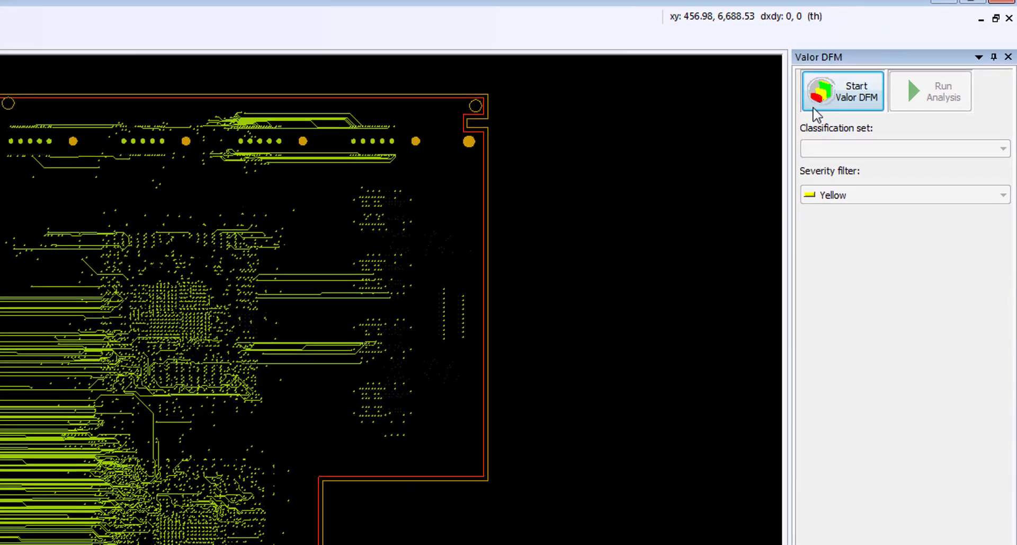
# Start Valor DFM with My Classifications and Red severity, then run the analysis
pyautogui.click(841, 90)
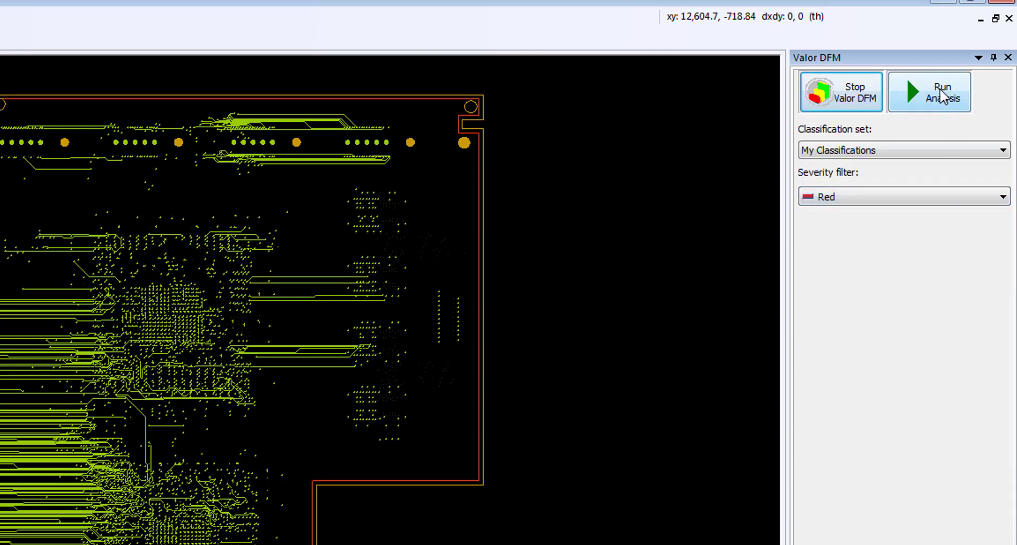
pyautogui.click(928, 91)
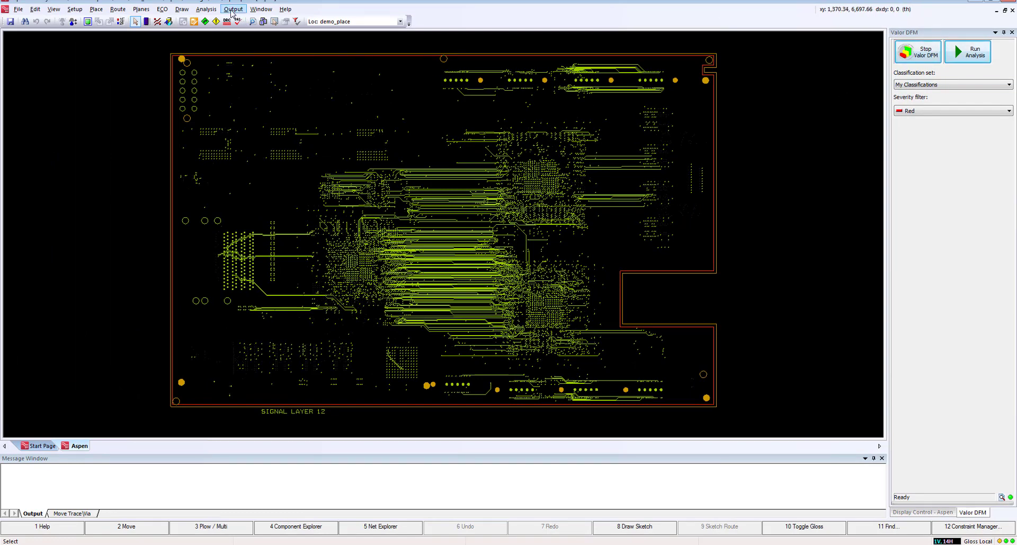
# Open Hazard Explorer's 85 DFM results, zoom to the CAD Short, and list VIA Annular ring violations
pyautogui.click(205, 8)
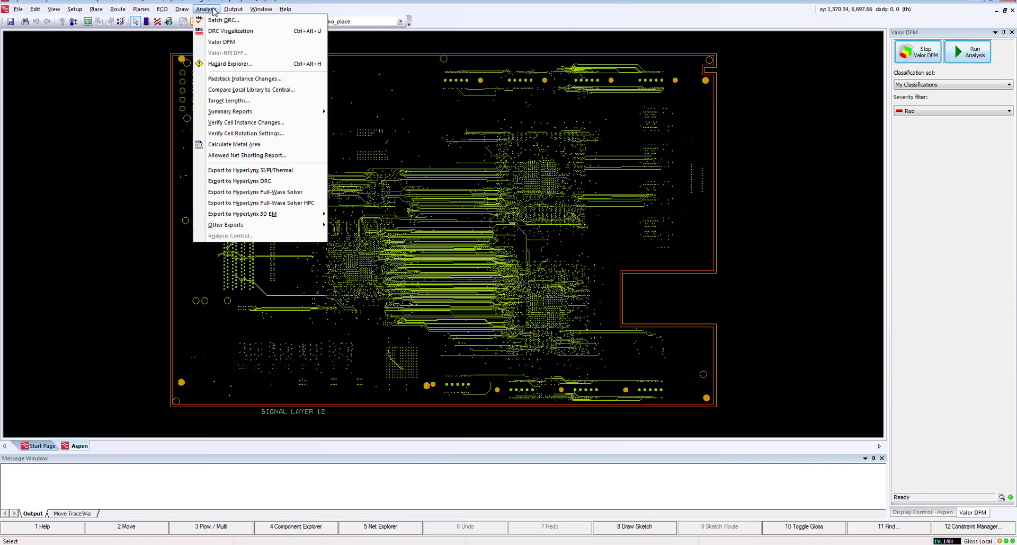
pyautogui.click(230, 63)
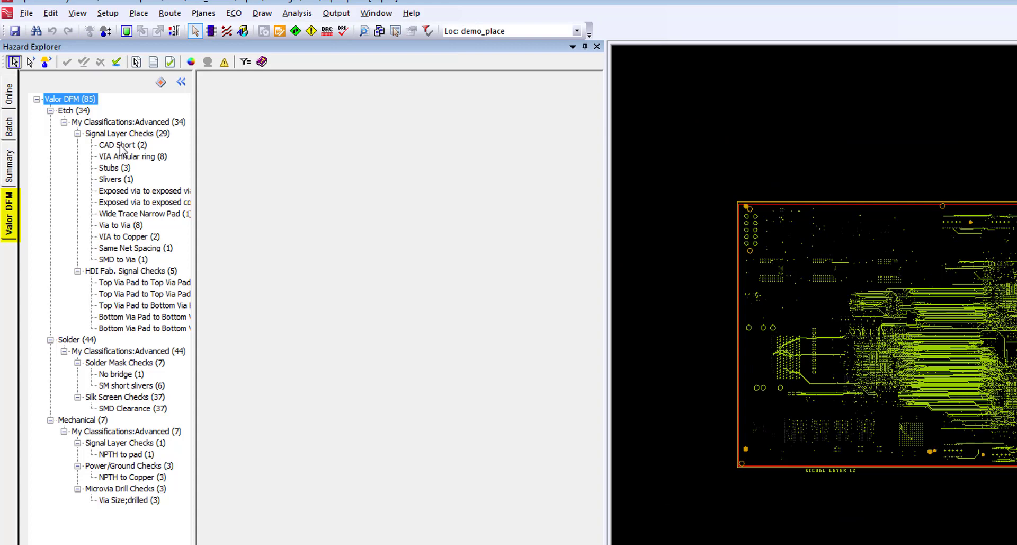
pyautogui.click(120, 145)
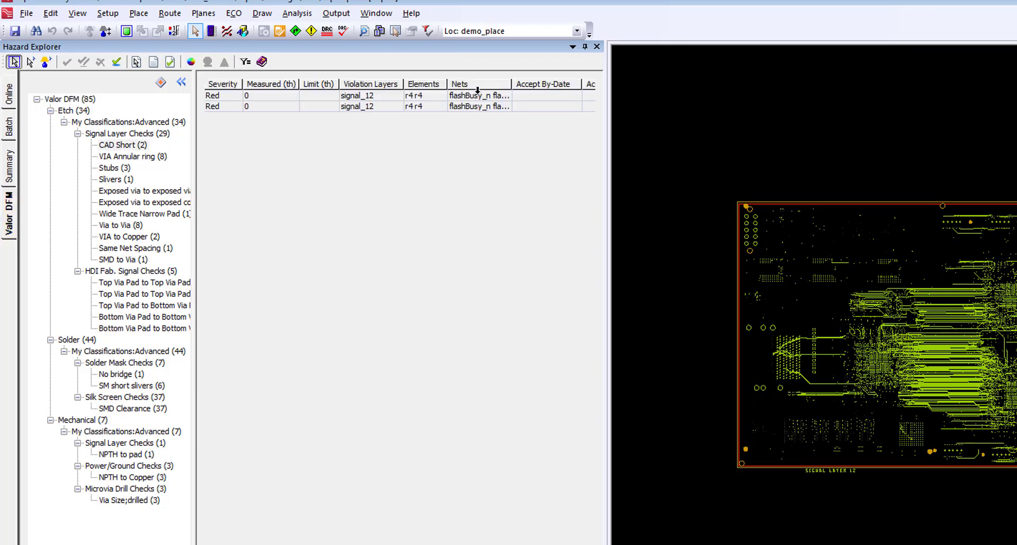
pyautogui.click(480, 96)
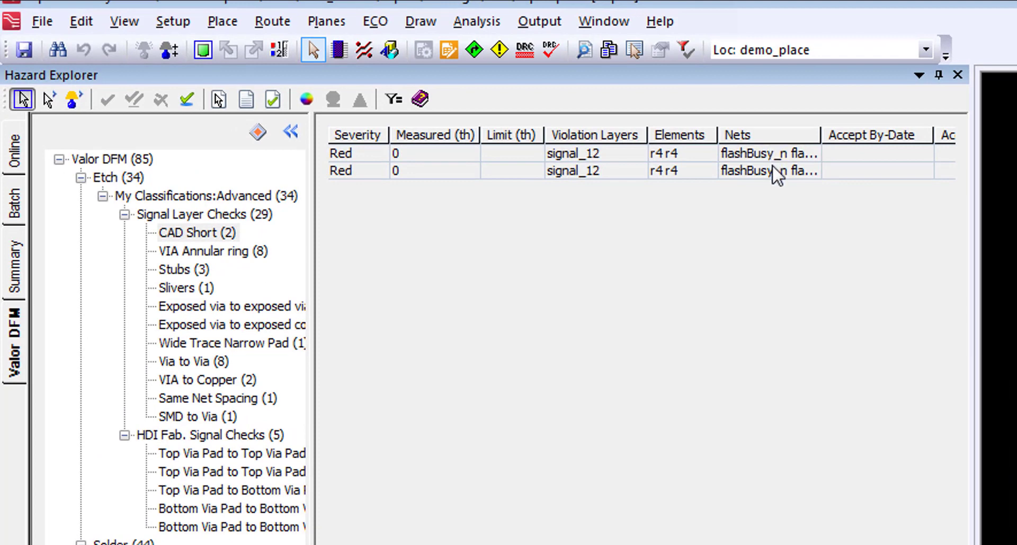
pyautogui.click(769, 170)
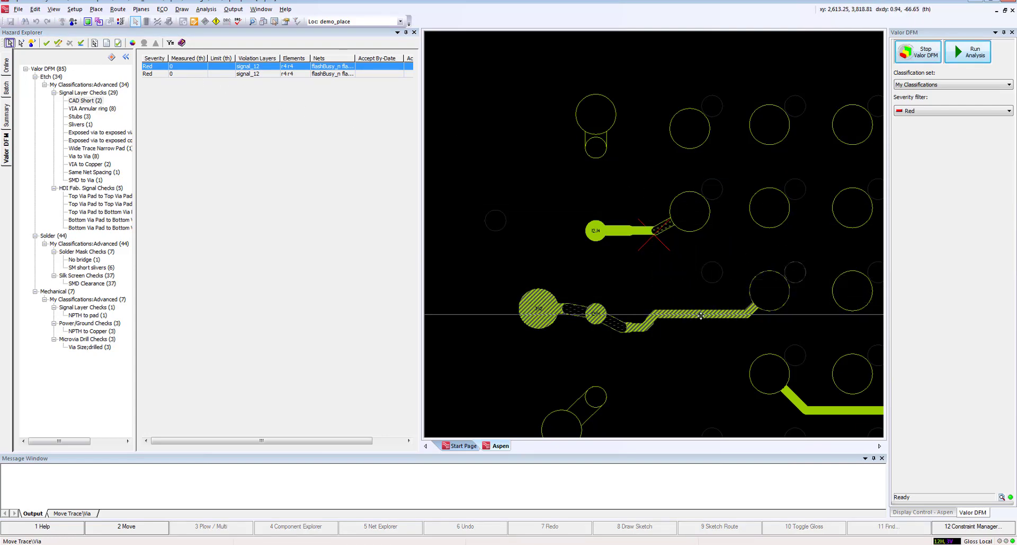
pyautogui.click(93, 108)
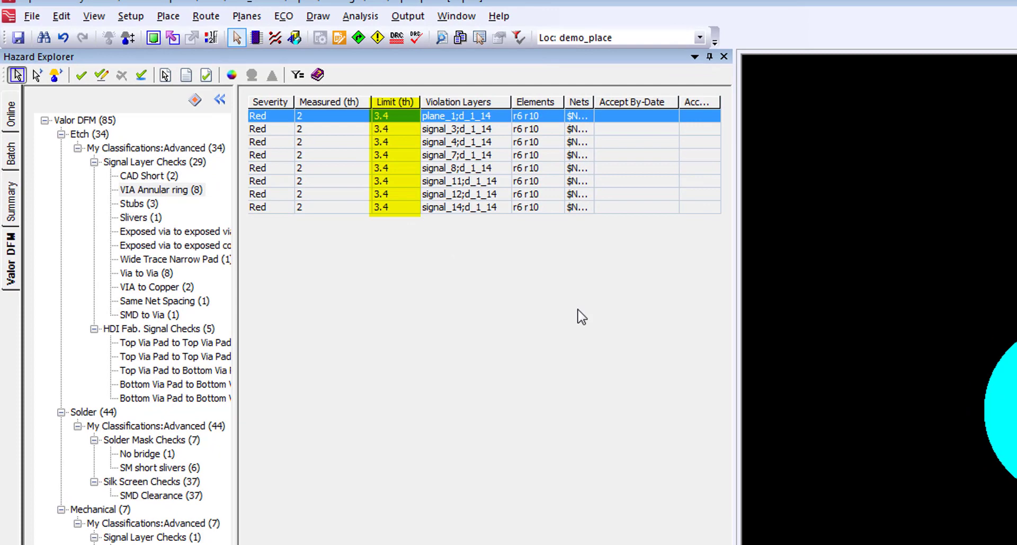
# Resolve the via annular ring violations and delete the sliver trace above pad 3:12
pyautogui.click(330, 101)
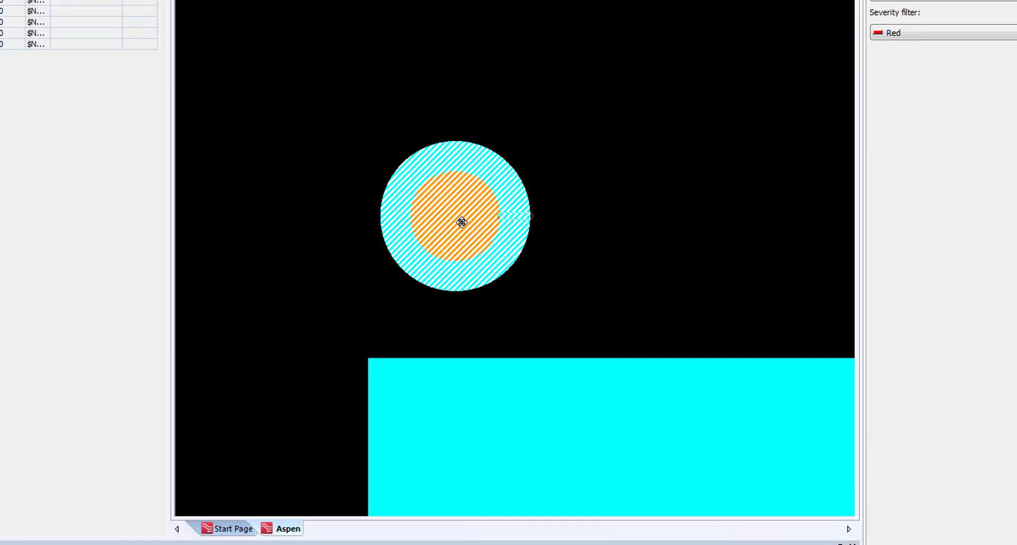
pyautogui.rightClick(460, 223)
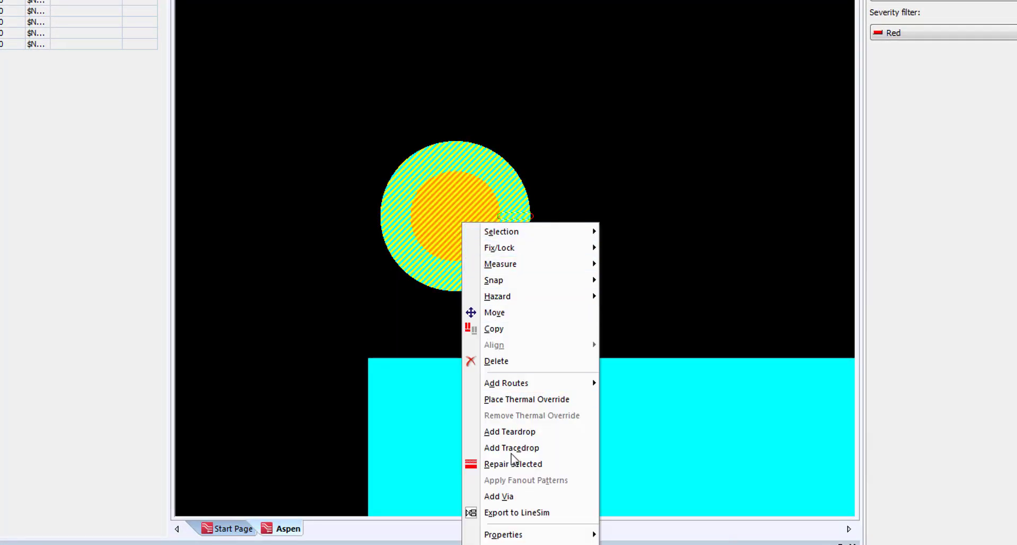
pyautogui.click(503, 534)
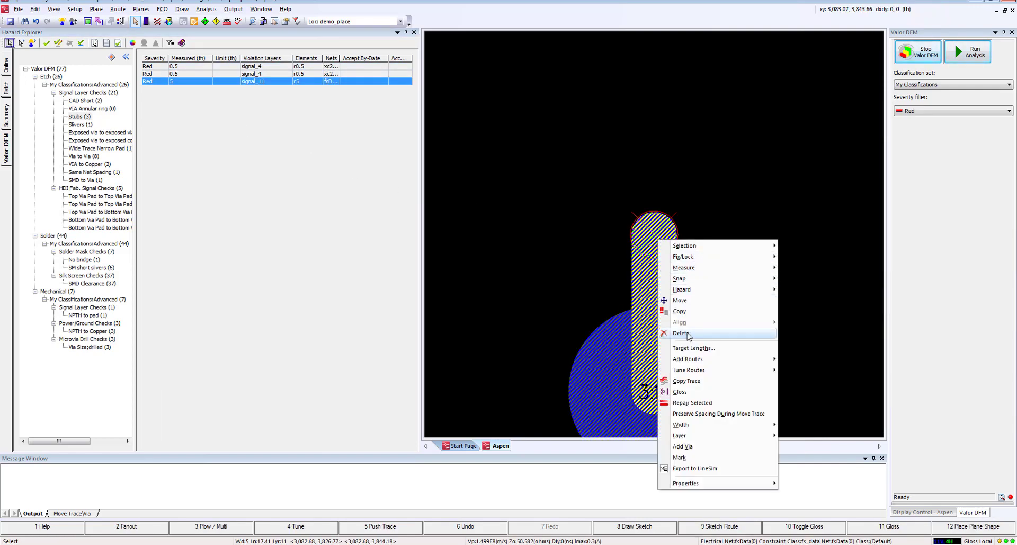
pyautogui.click(682, 333)
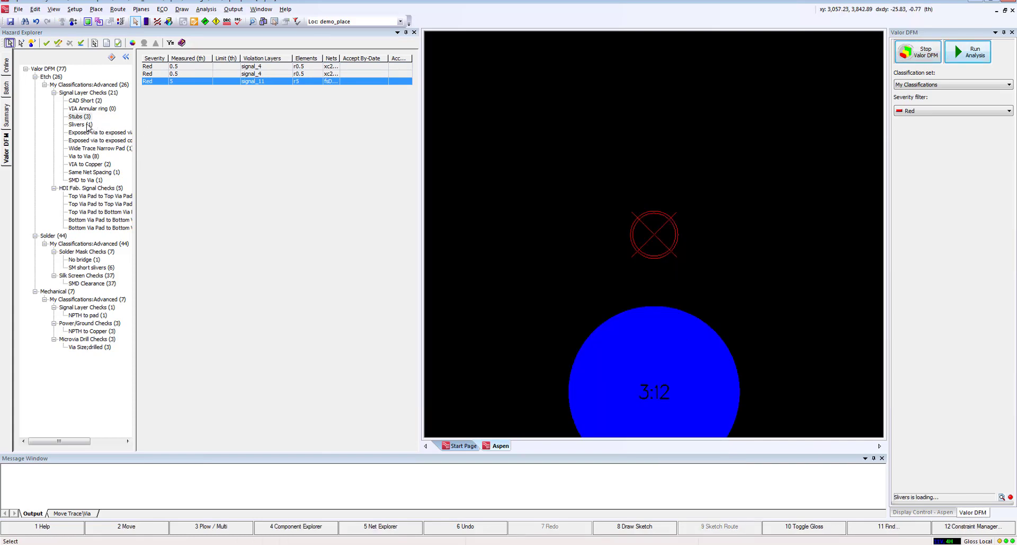
# List the single Sliver violation on signal_4 and zoom to that trace
pyautogui.click(79, 124)
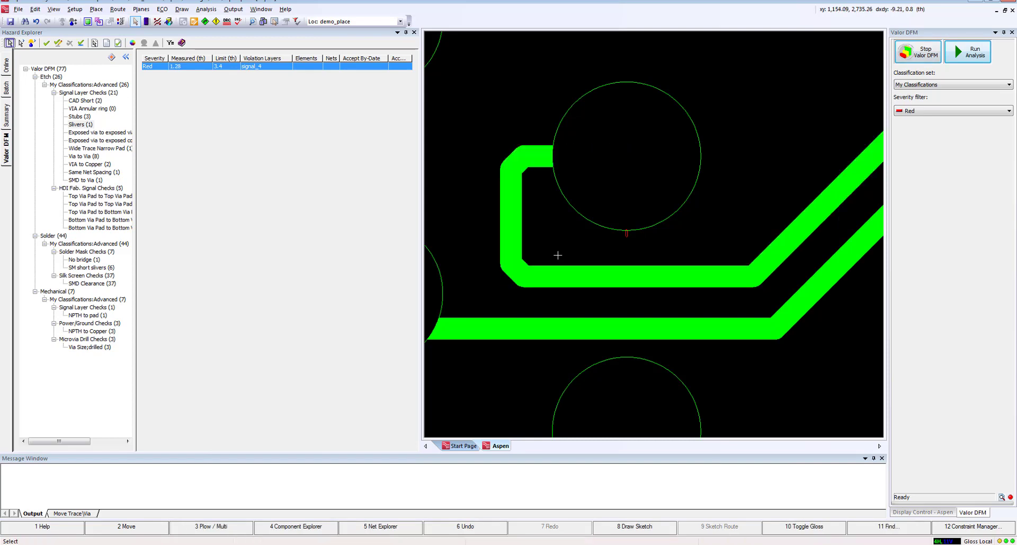
pyautogui.moveTo(252, 151)
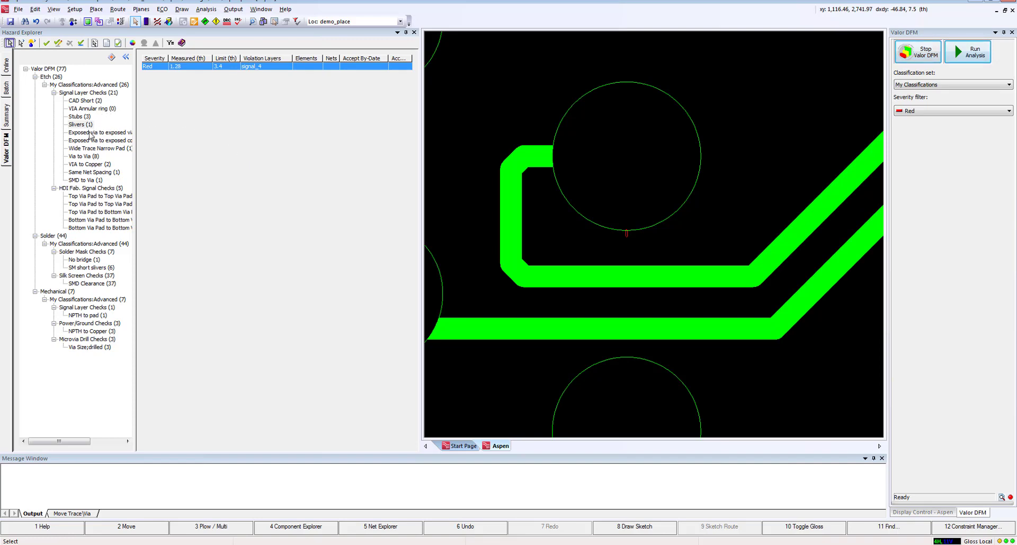
# Zoom to the plane_1 exposed via violation near pad 1:2, measuring 1.9 against 3.825
pyautogui.click(101, 132)
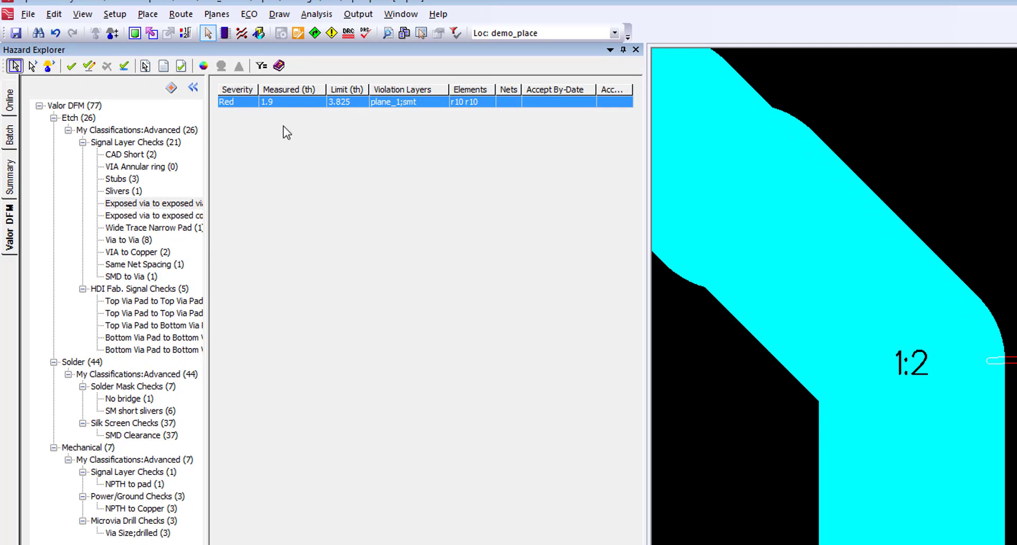
pyautogui.click(131, 129)
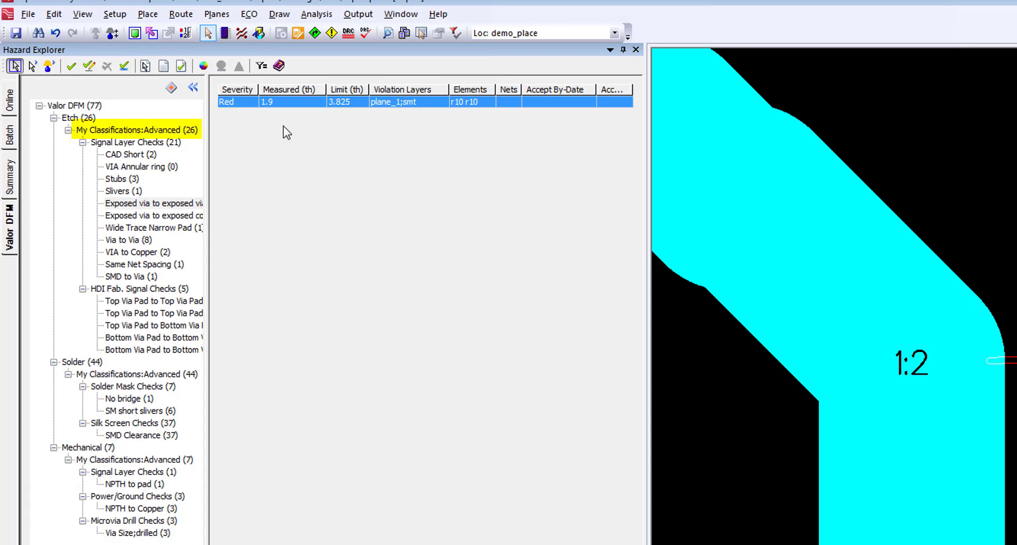
pyautogui.moveTo(937, 309)
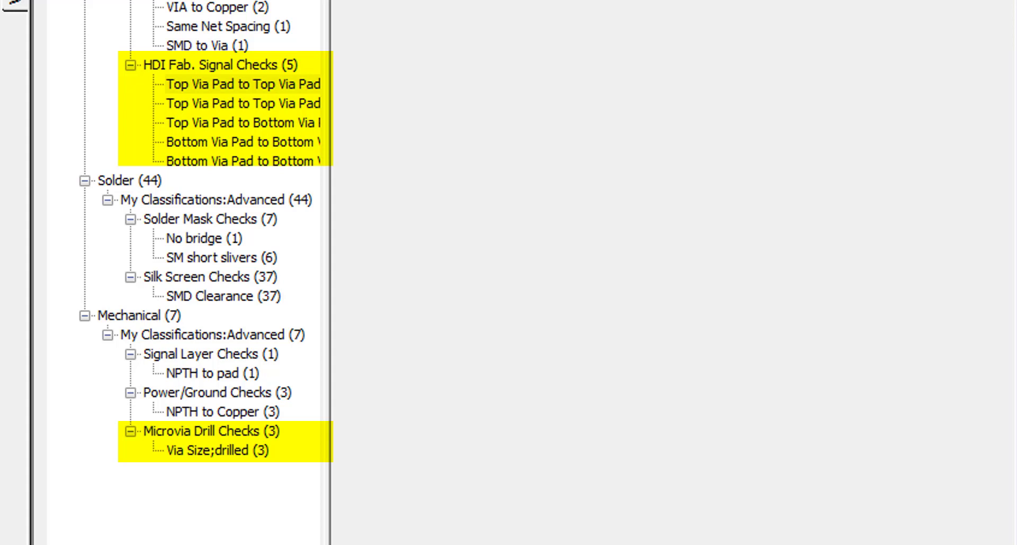
pyautogui.moveTo(398, 25)
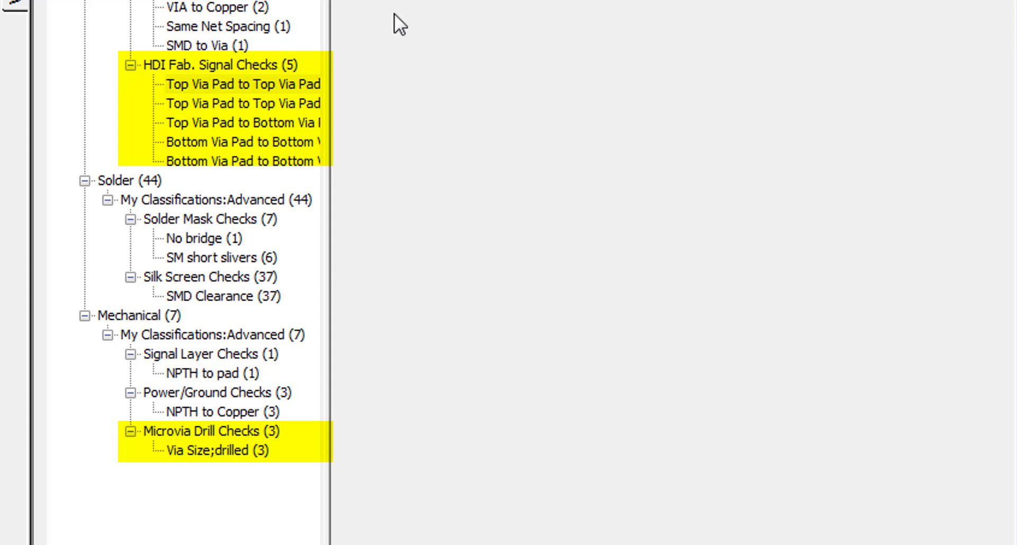
pyautogui.moveTo(219, 245)
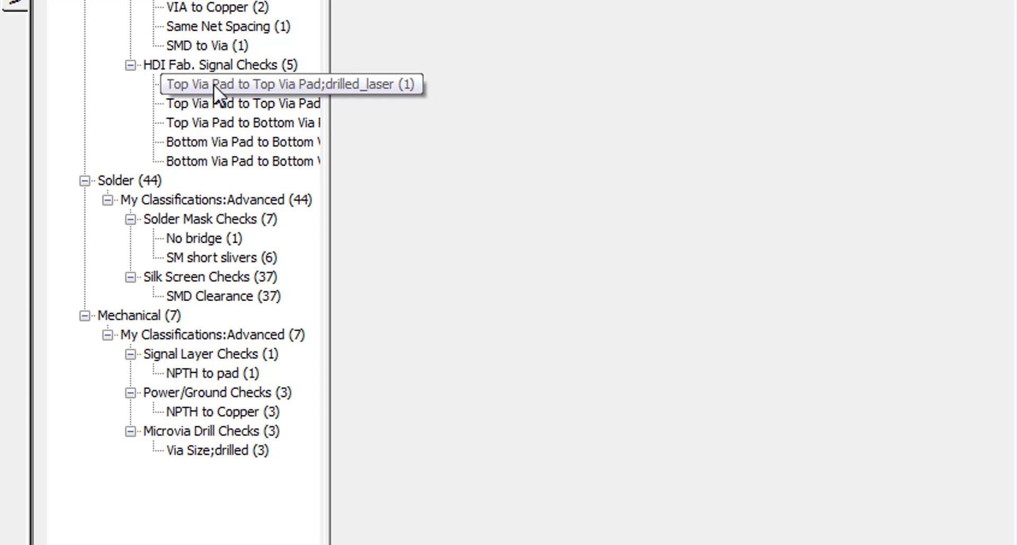
pyautogui.moveTo(235, 142)
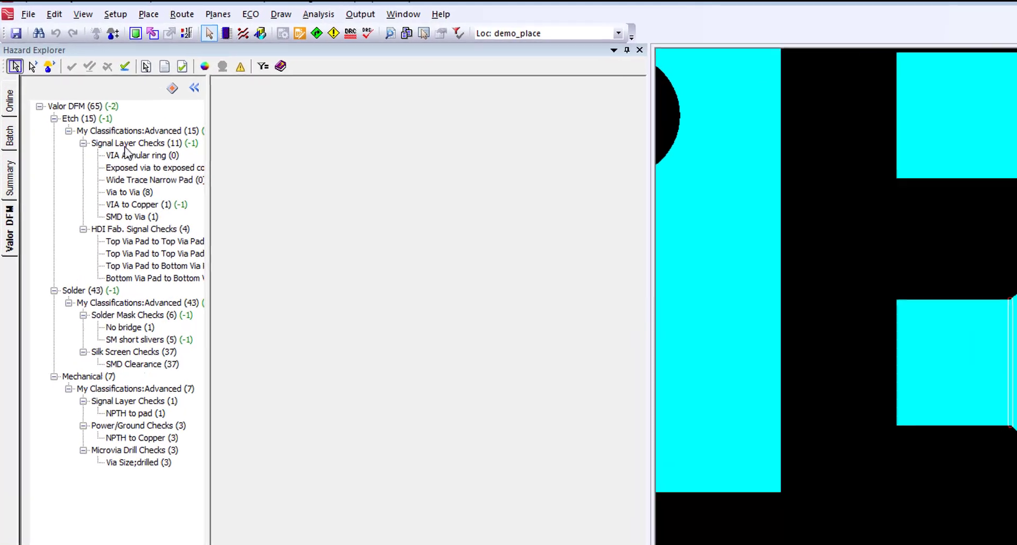
# List the accepted VIA Annular ring violations and the single Wide Trace Narrow Pad violation on plane_1
pyautogui.click(141, 154)
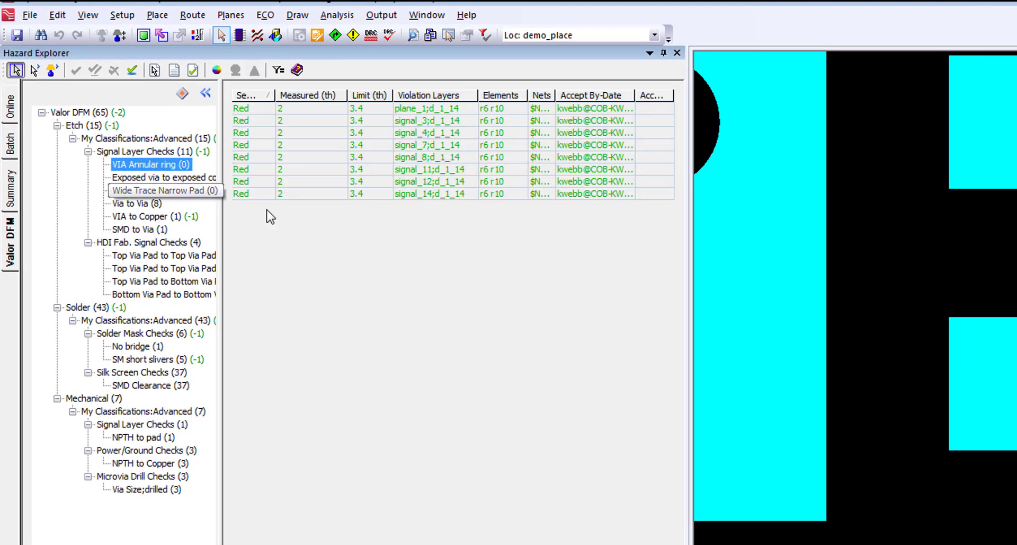
pyautogui.click(158, 190)
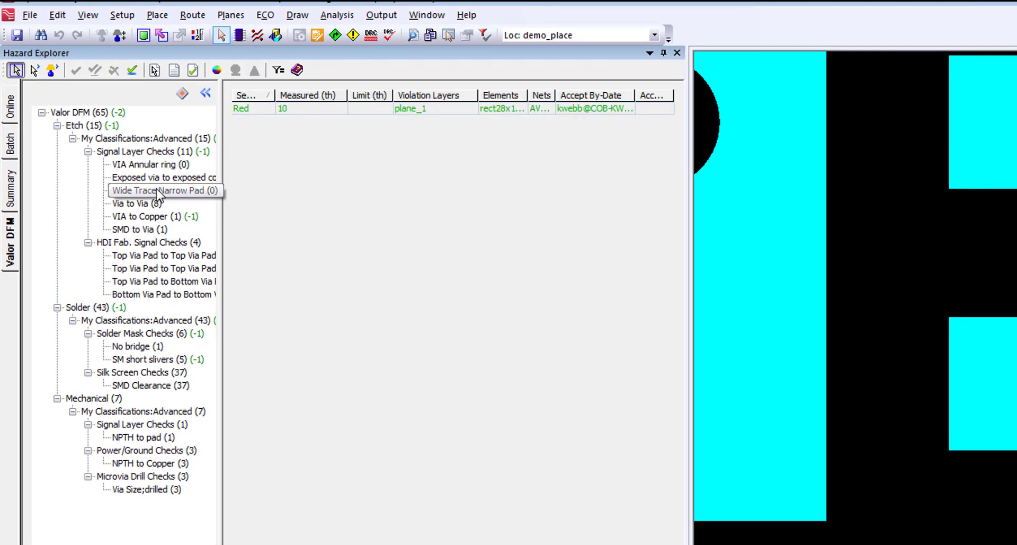
pyautogui.click(164, 190)
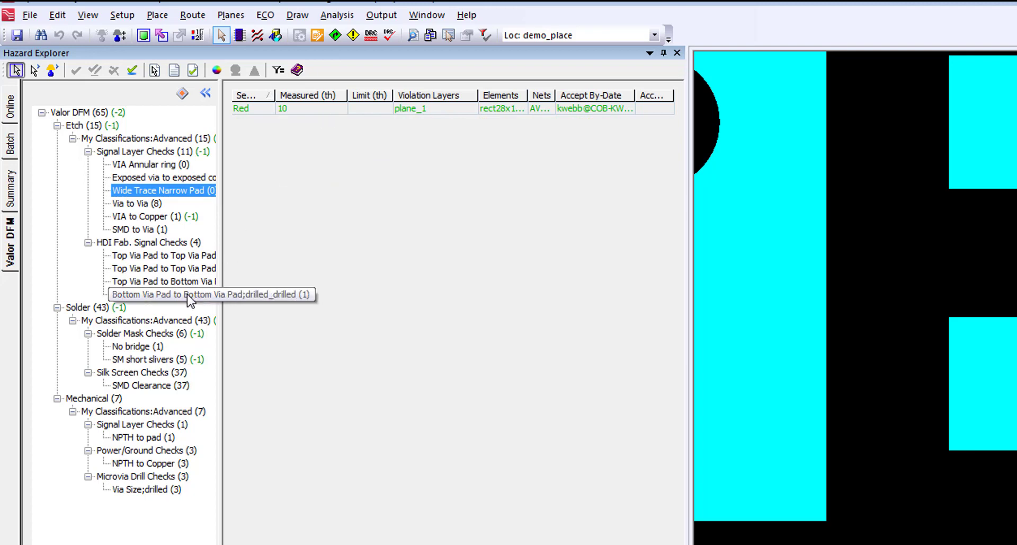